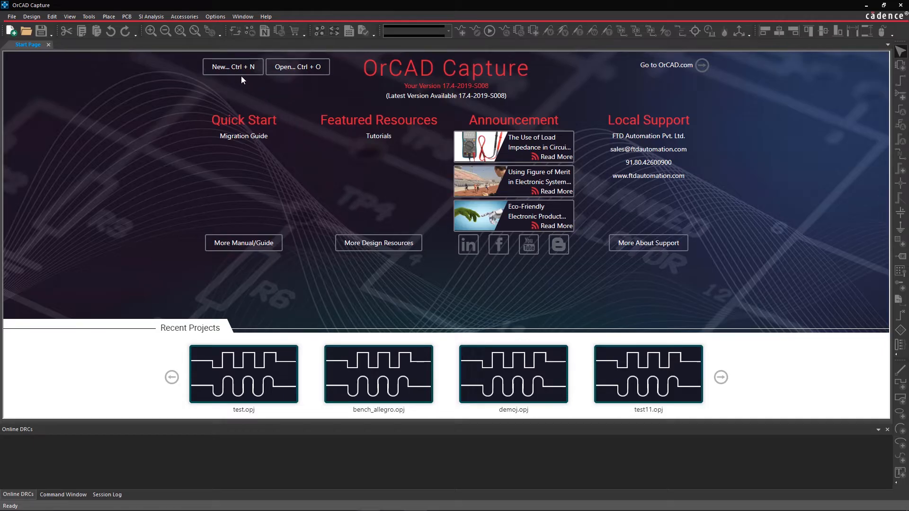
Create project 'project_pspice' with PSpice simulation enabled, starting as a blank project
{"action": "left_click", "coordinate": [232, 66]}
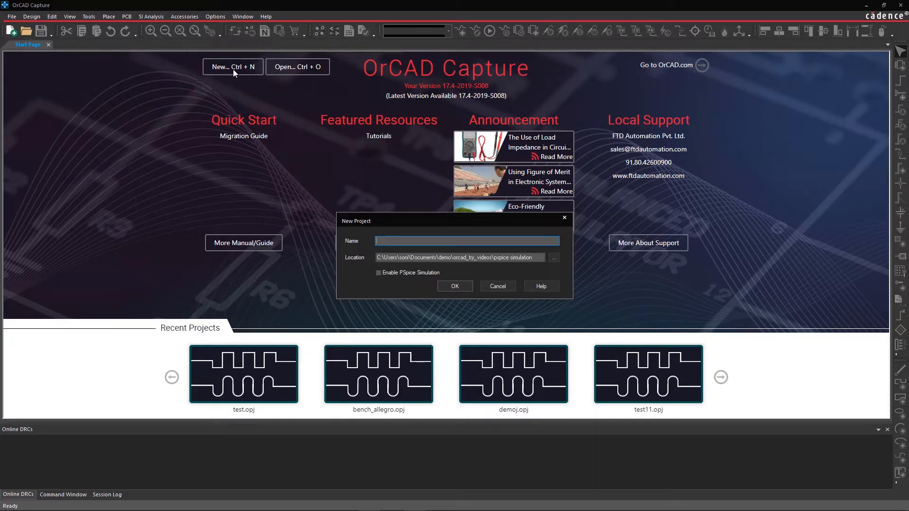
{"action": "mouse_move", "coordinate": [393, 228]}
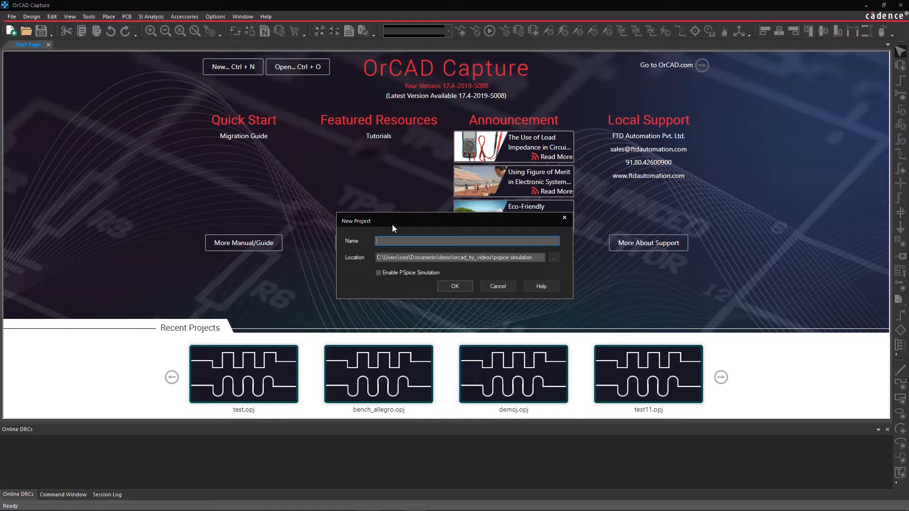
{"action": "type", "text": "project_pspice"}
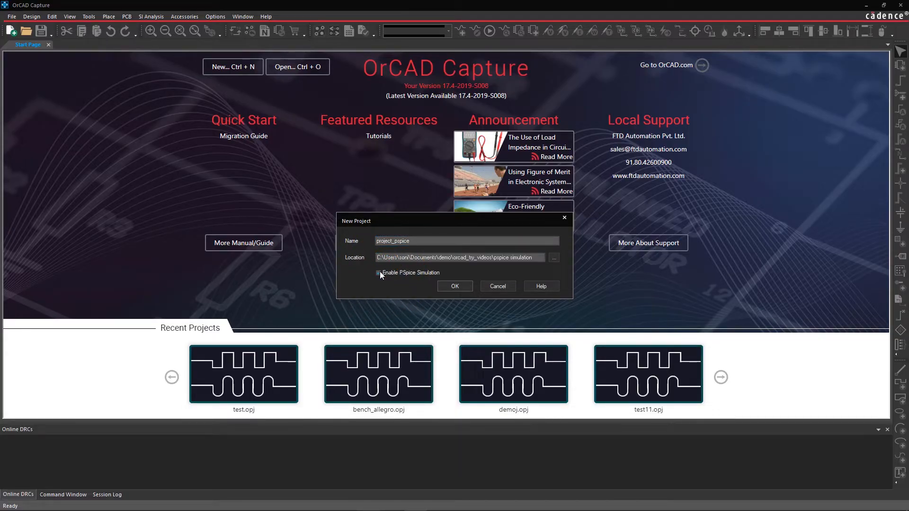
{"action": "left_click", "coordinate": [378, 273]}
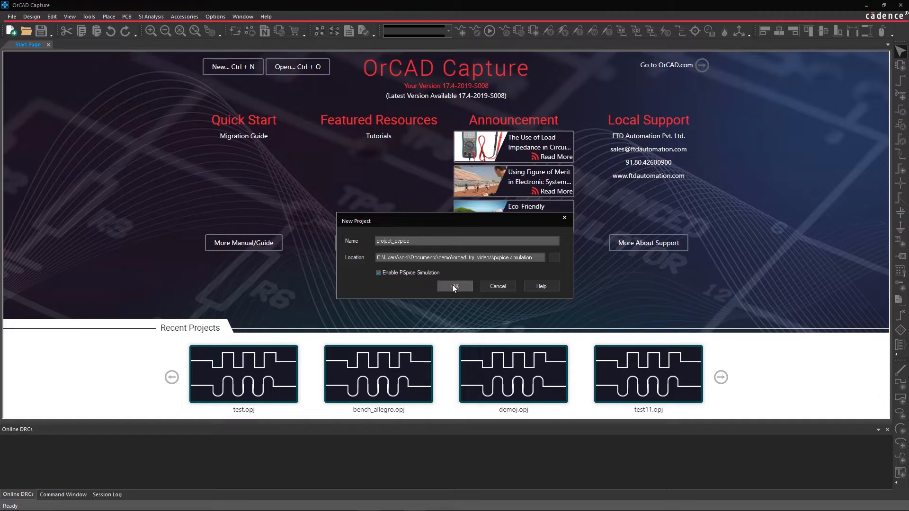
{"action": "left_click", "coordinate": [455, 286]}
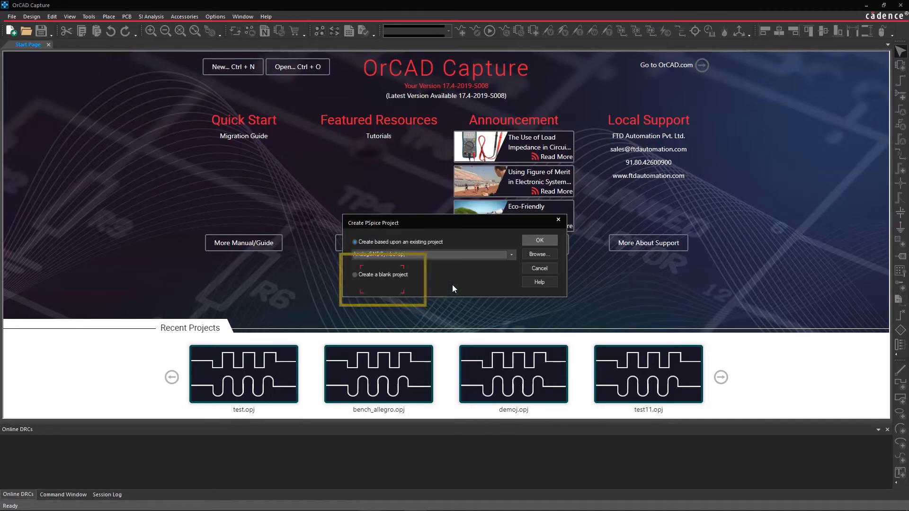
{"action": "left_click", "coordinate": [355, 274]}
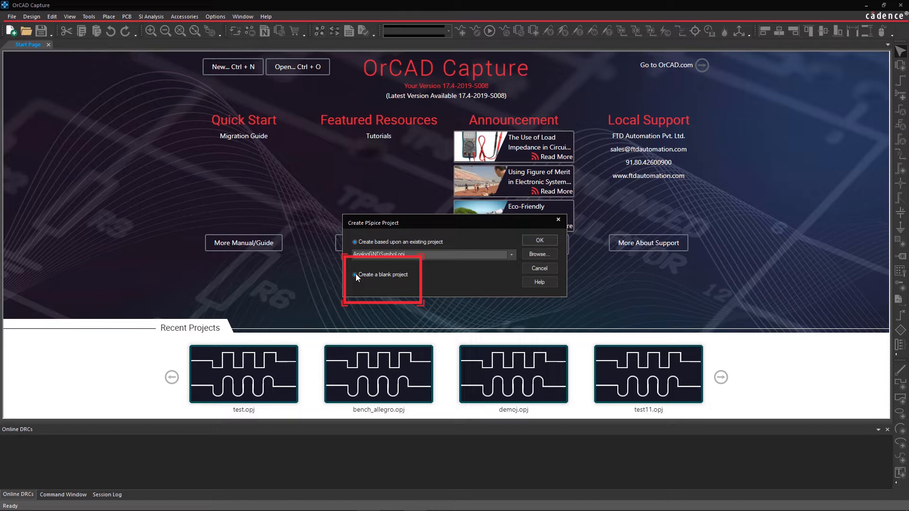
{"action": "left_click", "coordinate": [354, 274]}
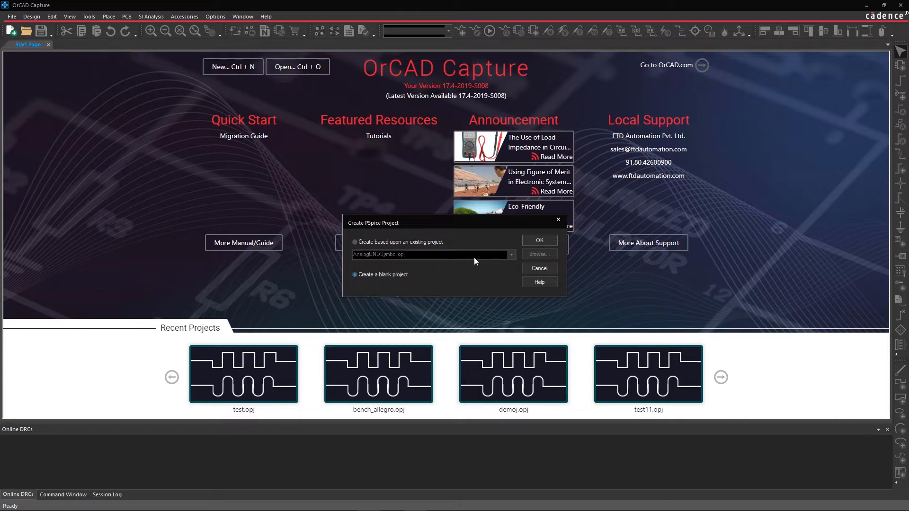
Confirm the blank project and delete the page's default title block
{"action": "left_click", "coordinate": [537, 240]}
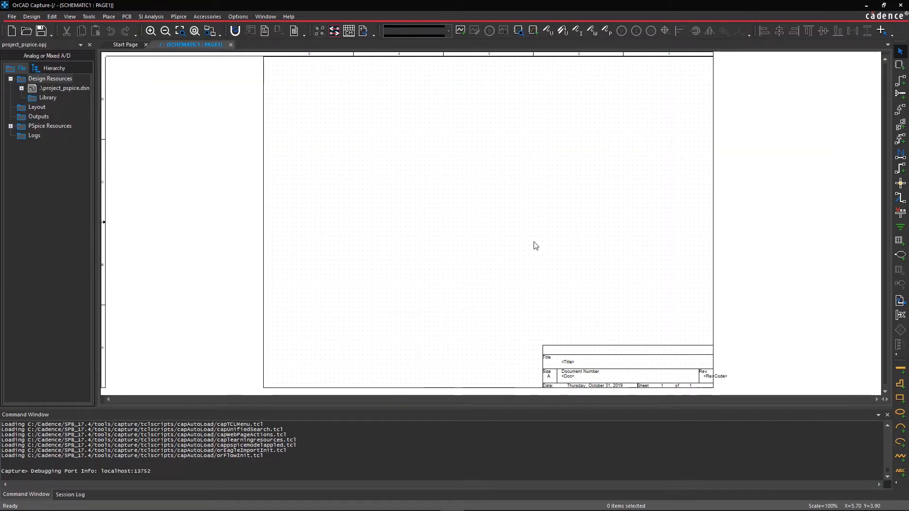
{"action": "right_click", "coordinate": [568, 377]}
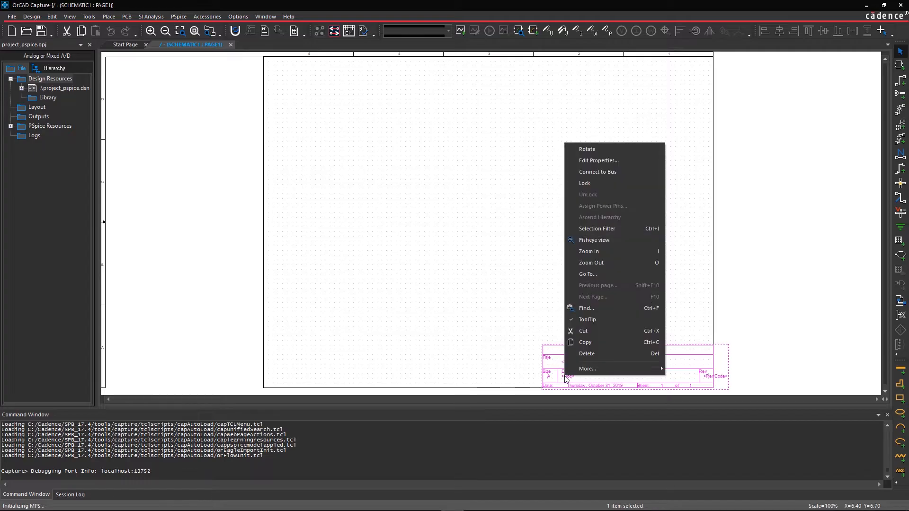
{"action": "left_click", "coordinate": [586, 354]}
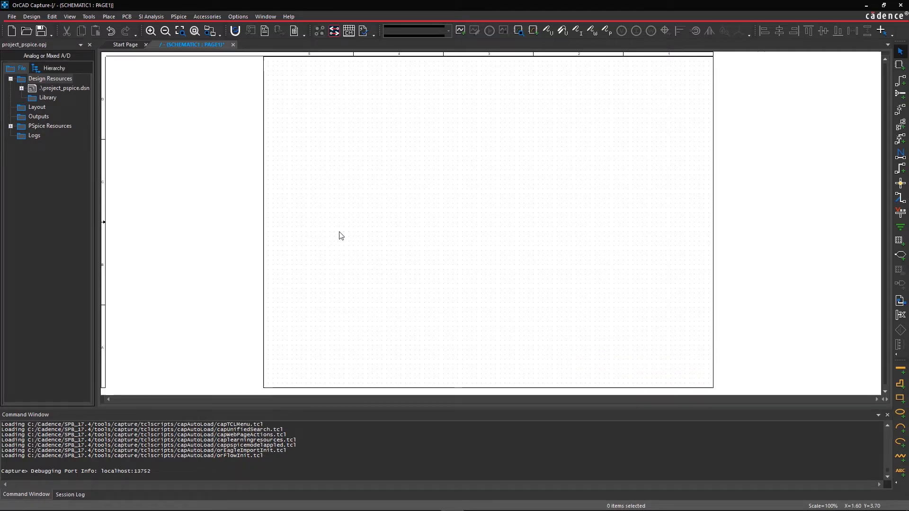
Place the title_block_Cadence title block from LIBRARY1 on the page
{"action": "left_click", "coordinate": [109, 16]}
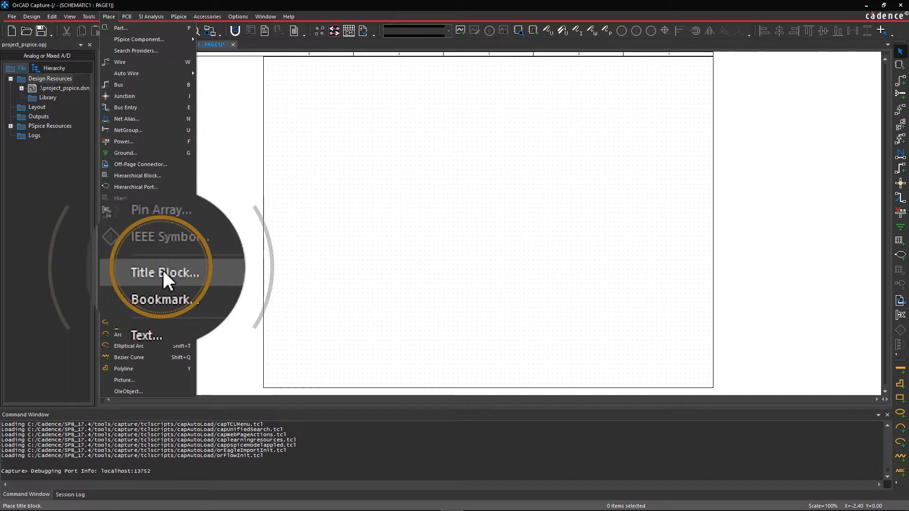
{"action": "left_click", "coordinate": [165, 273]}
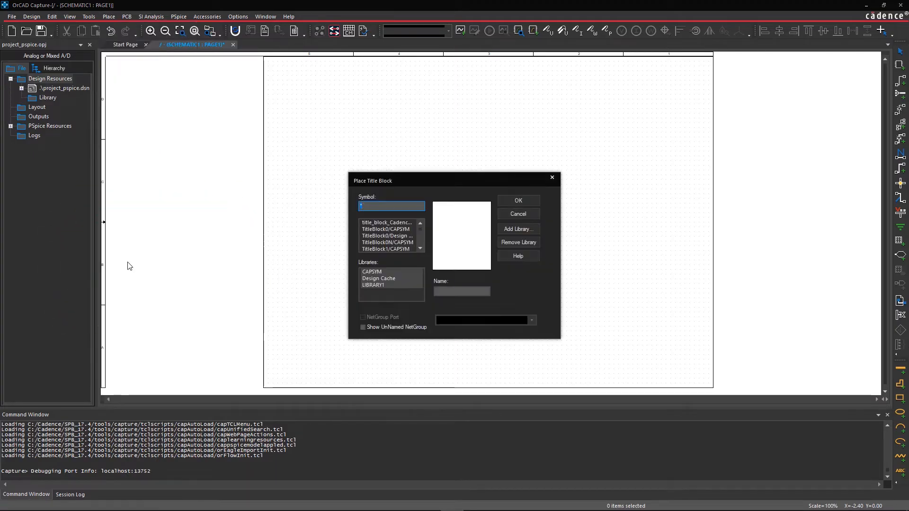
{"action": "left_click", "coordinate": [378, 279]}
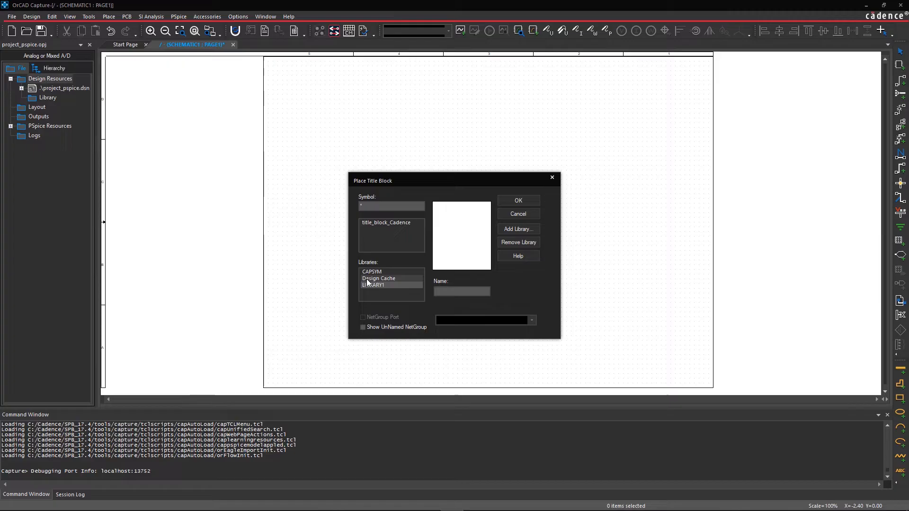
{"action": "left_click", "coordinate": [385, 281]}
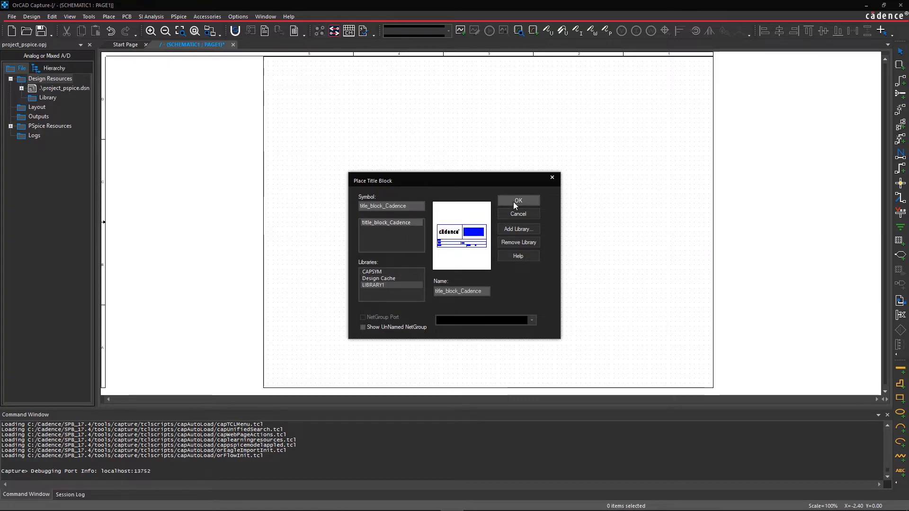
{"action": "left_click", "coordinate": [518, 200]}
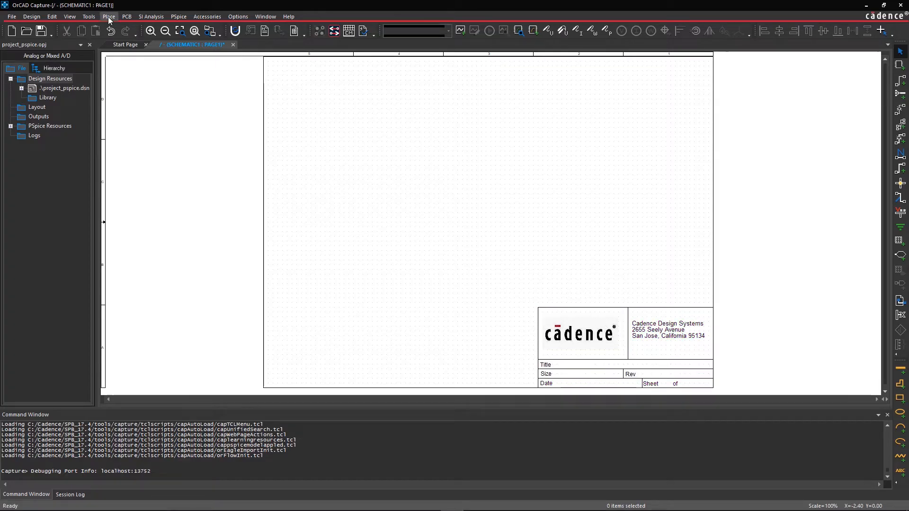
Place PSpice diode, capacitor, 10uH inductor and 1k resistor parts on the page
{"action": "left_click", "coordinate": [109, 17]}
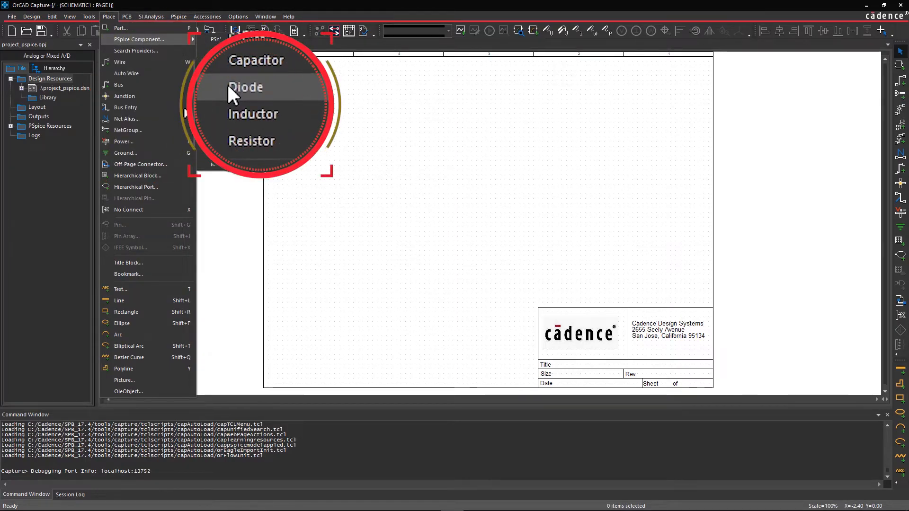
{"action": "left_click", "coordinate": [245, 87]}
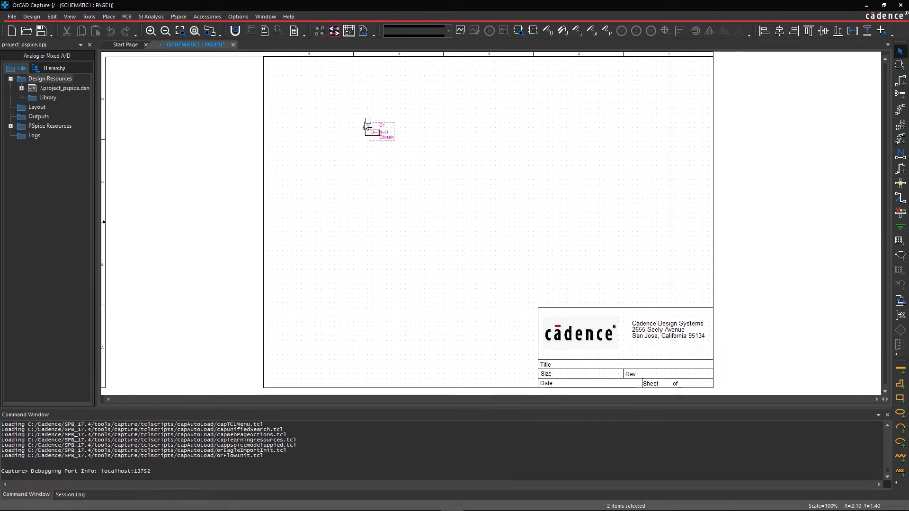
{"action": "left_click", "coordinate": [108, 16]}
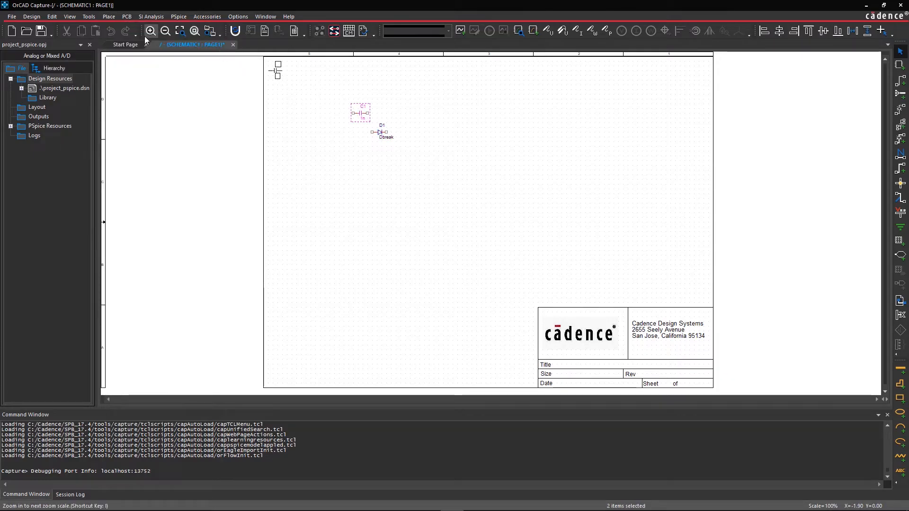
{"action": "left_click", "coordinate": [108, 16]}
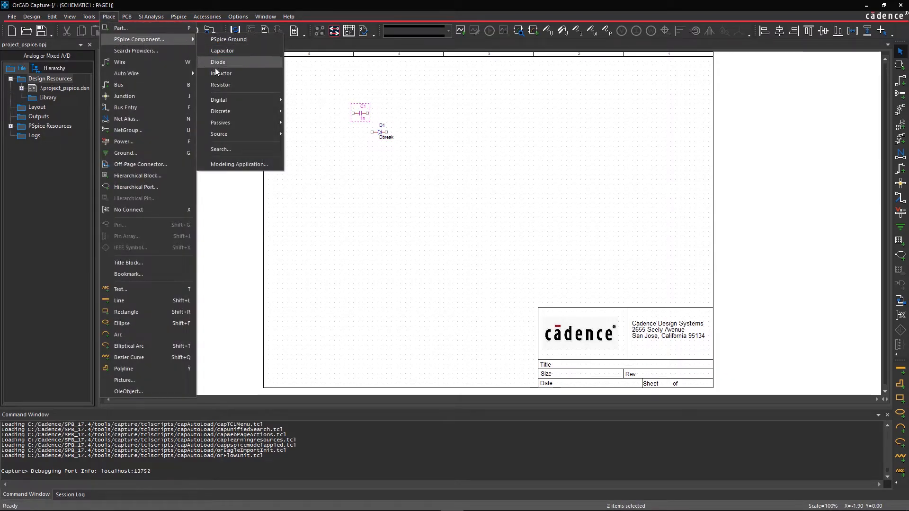
{"action": "left_click", "coordinate": [222, 73]}
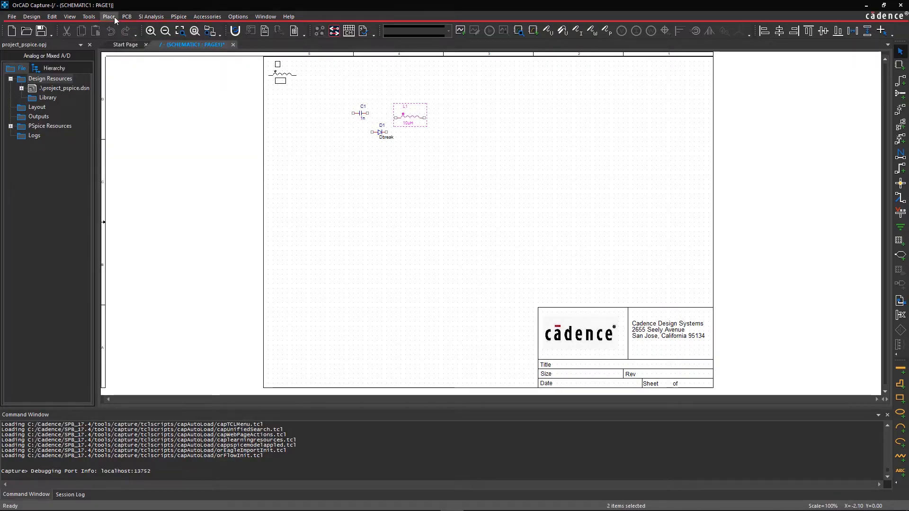
{"action": "left_click", "coordinate": [109, 16]}
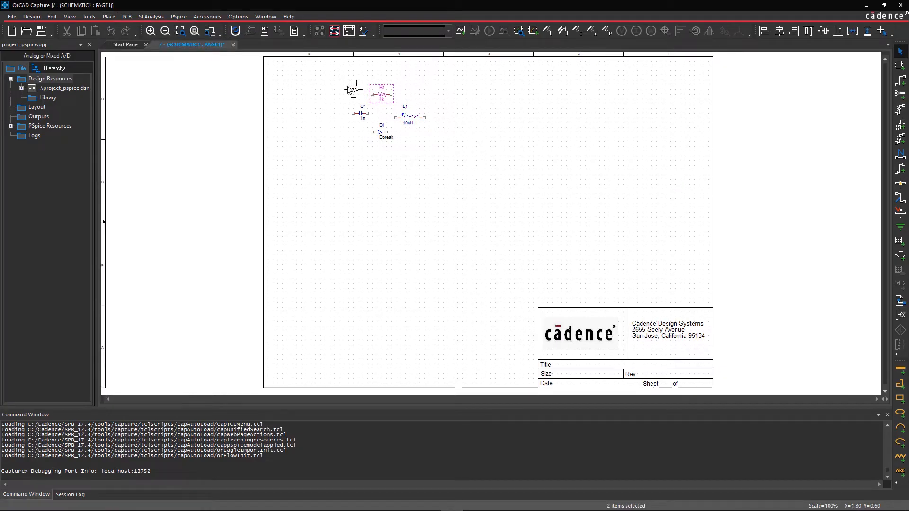
{"action": "left_click", "coordinate": [354, 95]}
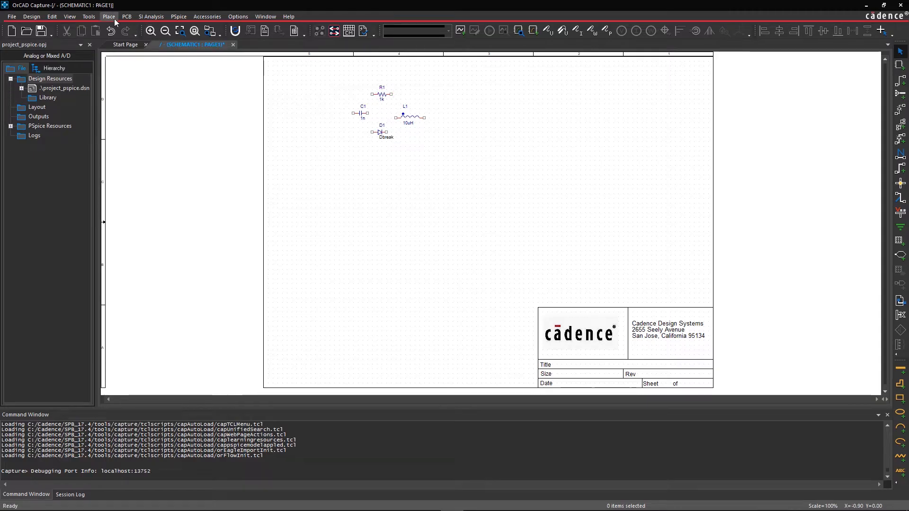
{"action": "left_click", "coordinate": [109, 16]}
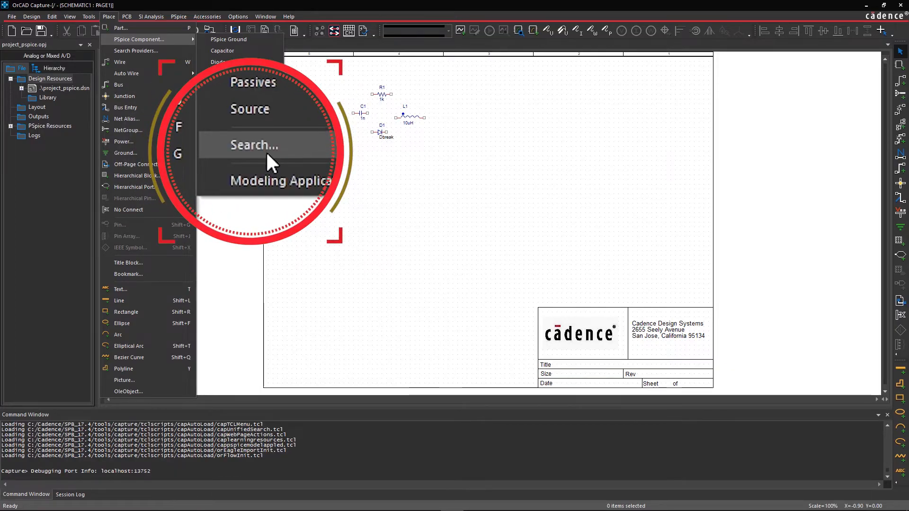
Search for irf840 and place one IRF840 MOSFET below the diode
{"action": "left_click", "coordinate": [253, 145]}
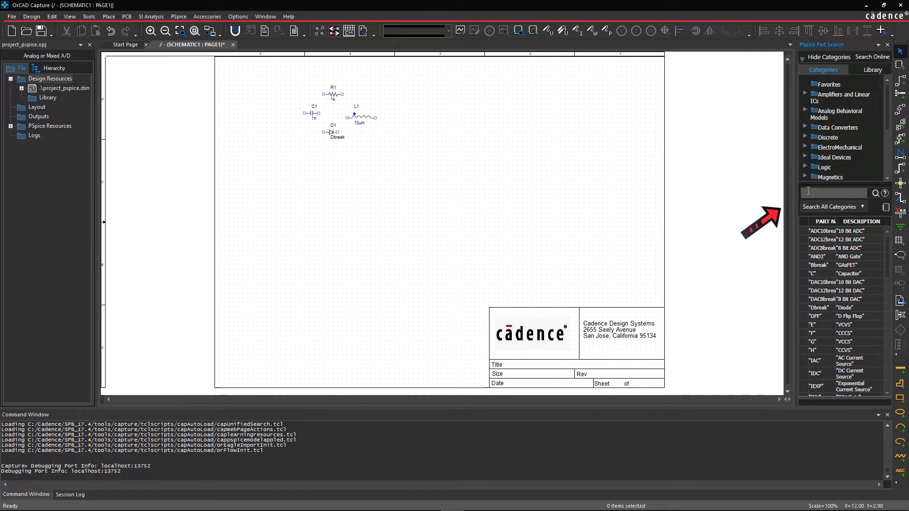
{"action": "type", "text": "irf840"}
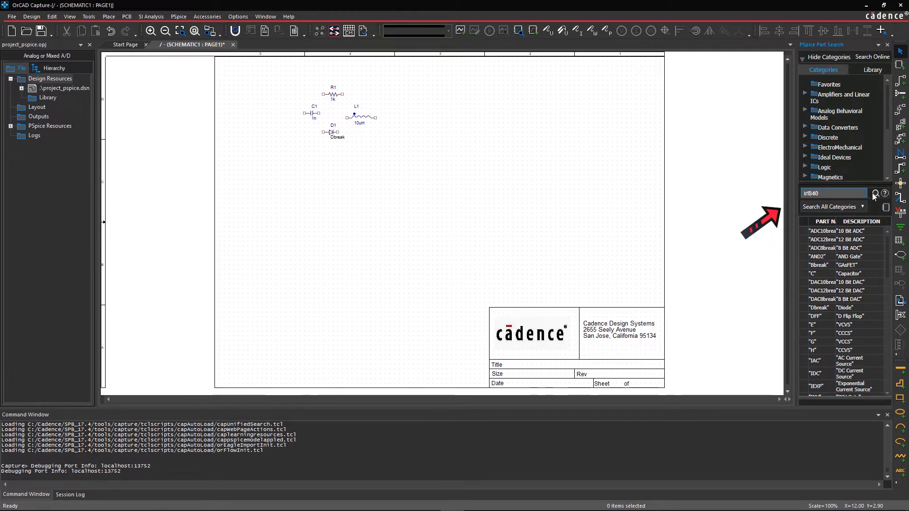
{"action": "left_click", "coordinate": [877, 193]}
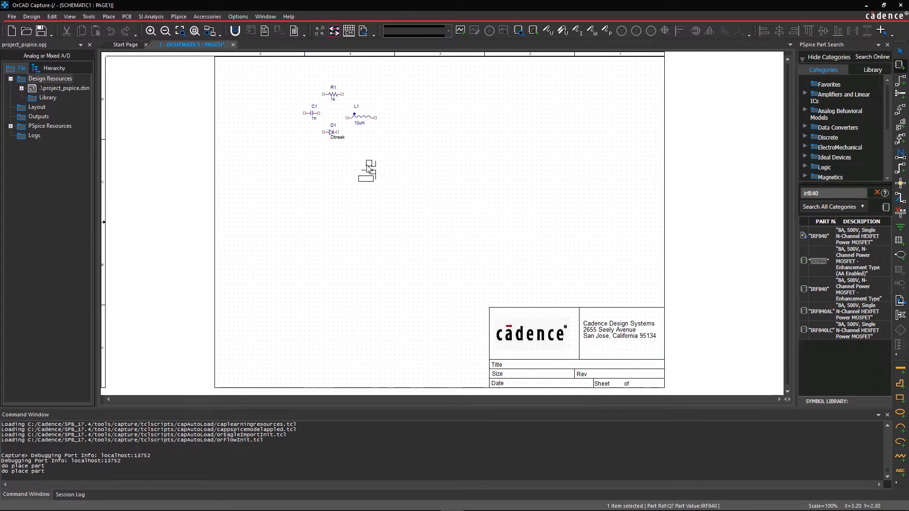
{"action": "right_click", "coordinate": [365, 170]}
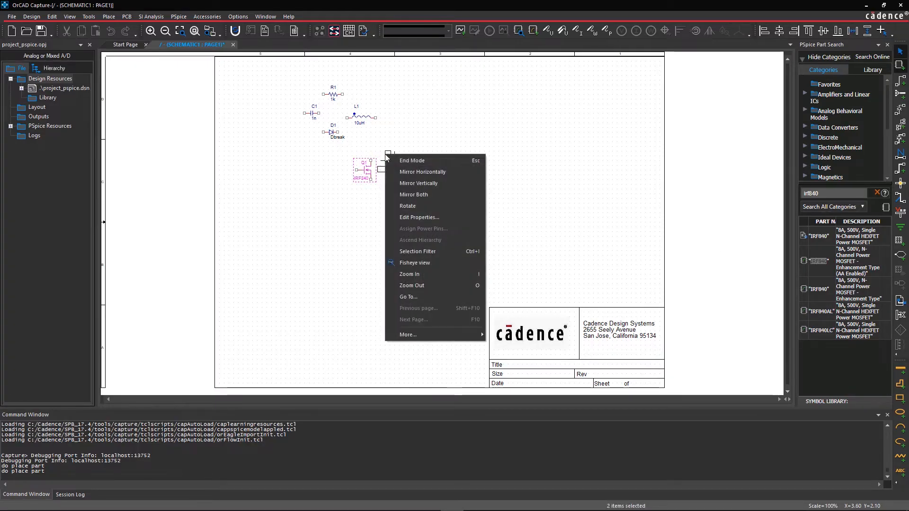
{"action": "left_click", "coordinate": [412, 161]}
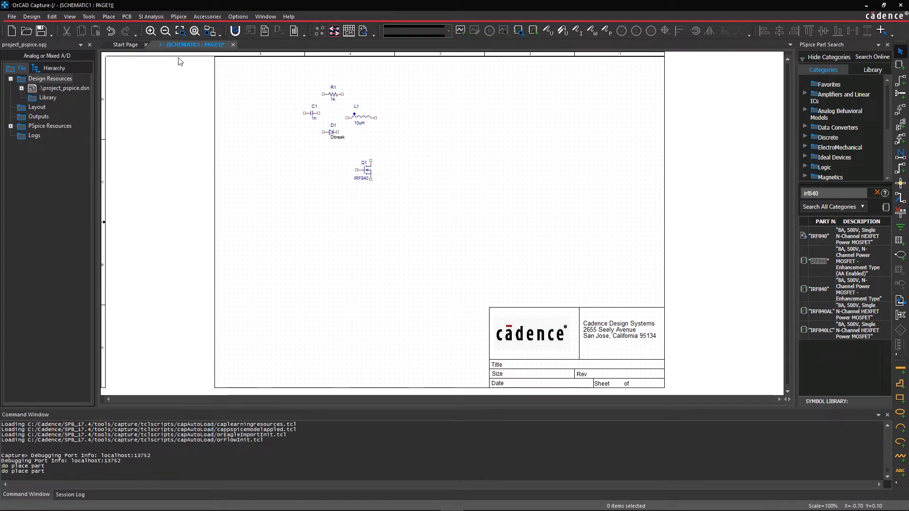
Place pulse source V1 with V1=0, V2=10, TD=10u, TR=100u, TF=1n, PW=10, PER=2
{"action": "left_click", "coordinate": [108, 16]}
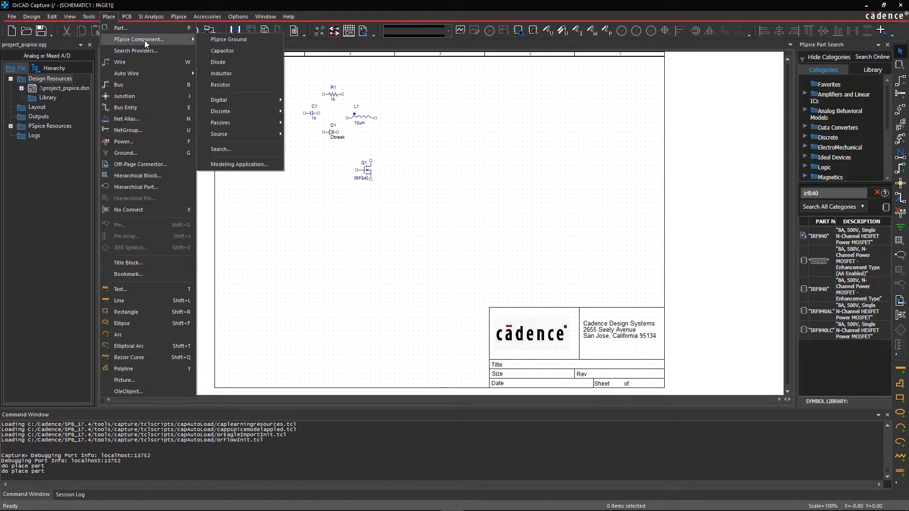
{"action": "mouse_move", "coordinate": [221, 84]}
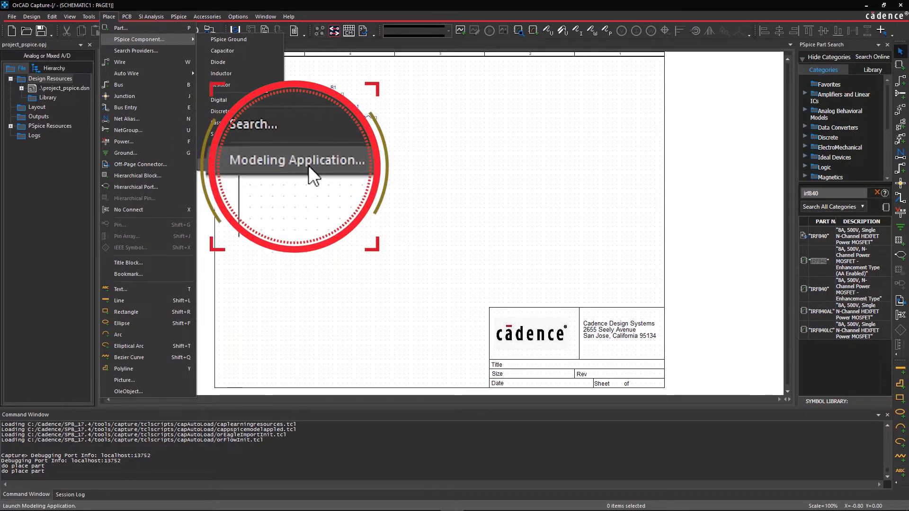
{"action": "left_click", "coordinate": [296, 160]}
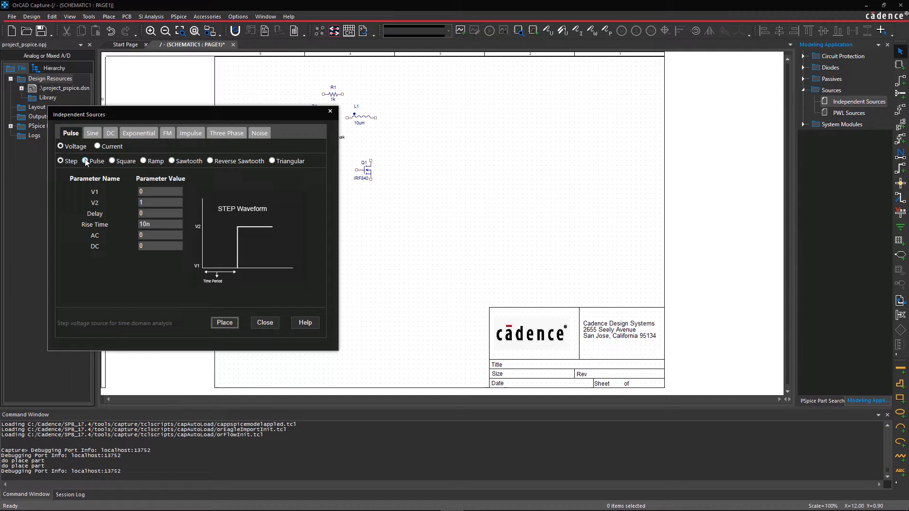
{"action": "left_click", "coordinate": [84, 160]}
{"action": "type", "text": "100u"}
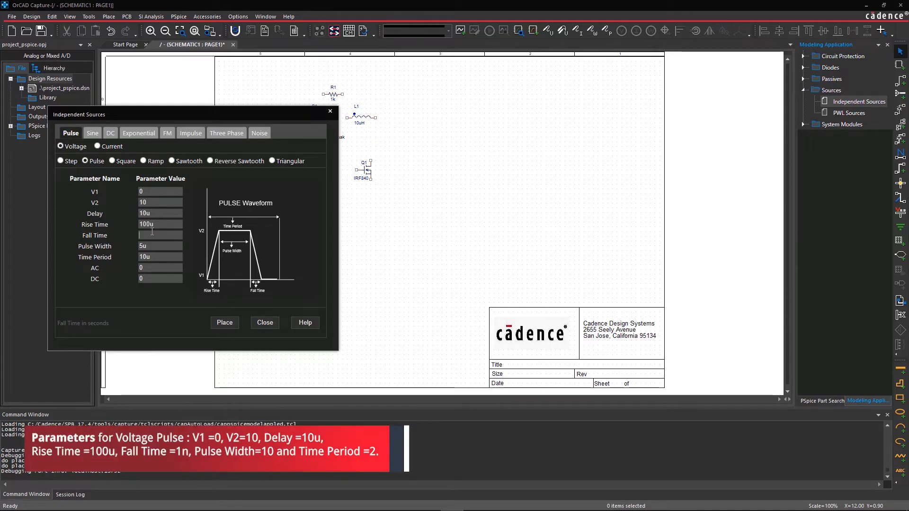
{"action": "type", "text": "1n"}
{"action": "left_click", "coordinate": [161, 257]}
{"action": "type", "text": "2"}
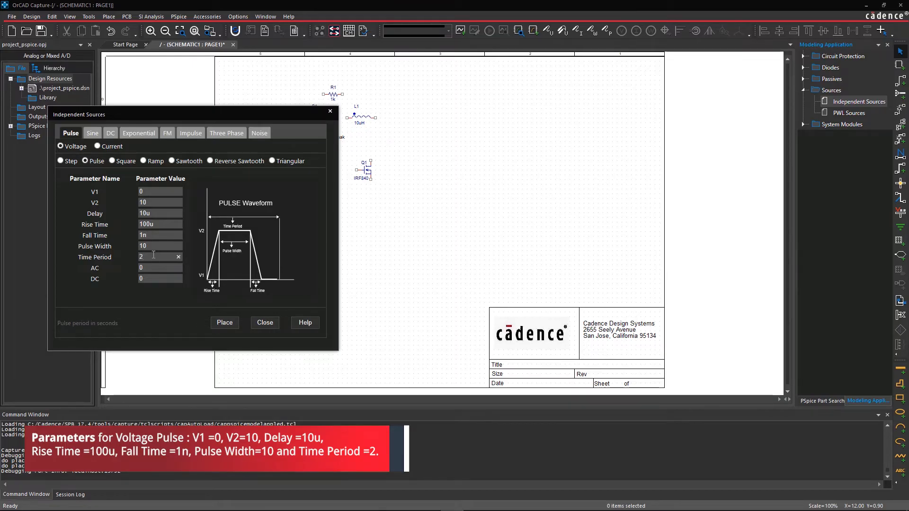
{"action": "left_click", "coordinate": [224, 322]}
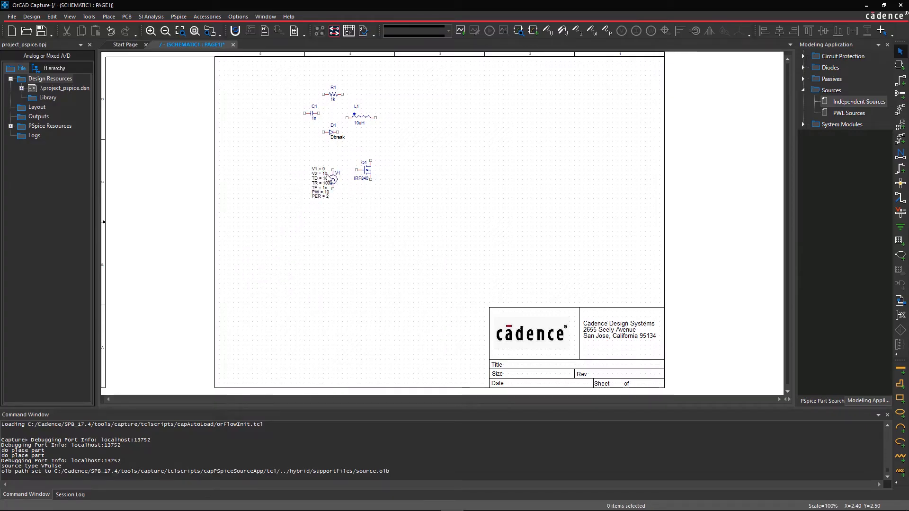
{"action": "left_click", "coordinate": [858, 101]}
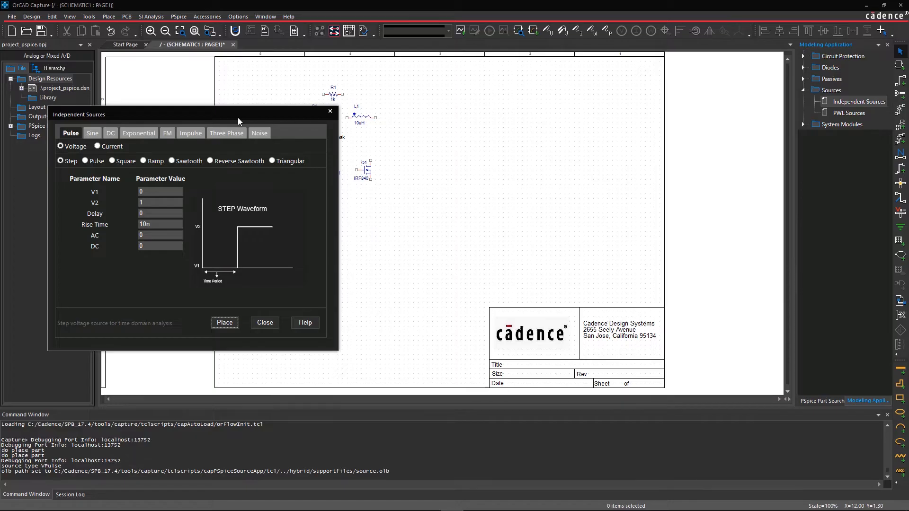
Place an ideal 10 V DC source V2 left of the pulse source
{"action": "left_click", "coordinate": [109, 132]}
{"action": "type", "text": "5"}
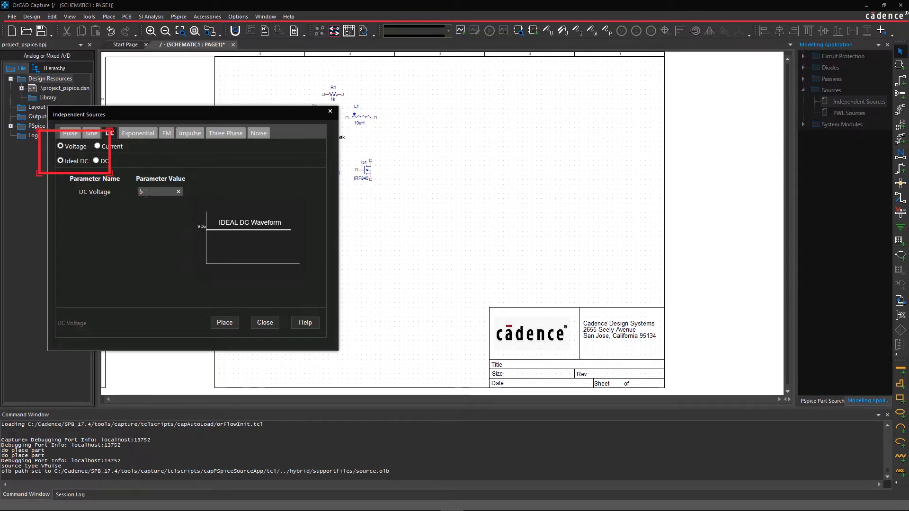
{"action": "type", "text": "10"}
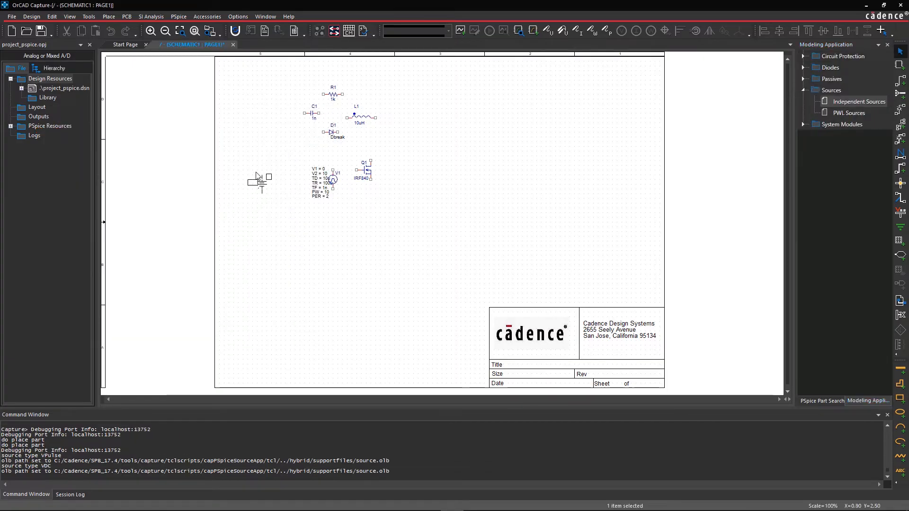
{"action": "left_click", "coordinate": [108, 17]}
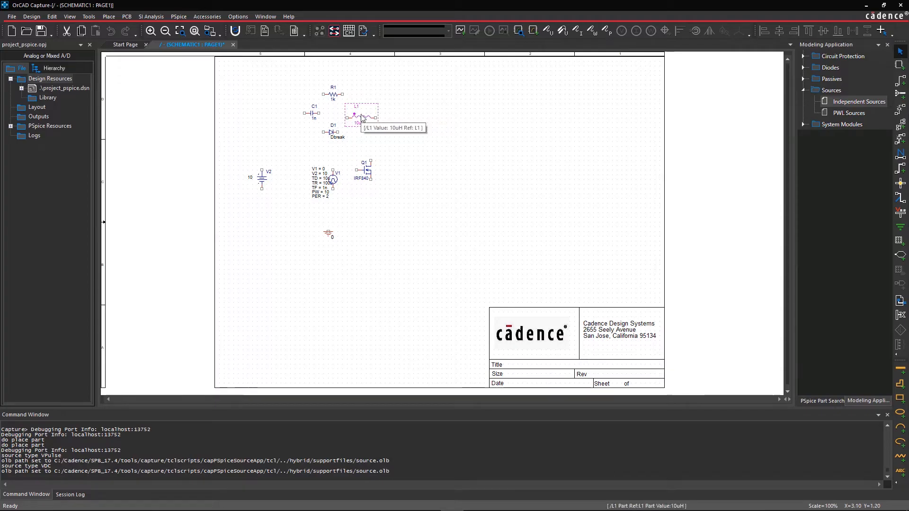
Move the inductor into the row layout and set capacitor C1 to 100u and resistor R1 to 10
{"action": "left_click_drag", "start_coordinate": [359, 114], "coordinate": [422, 143]}
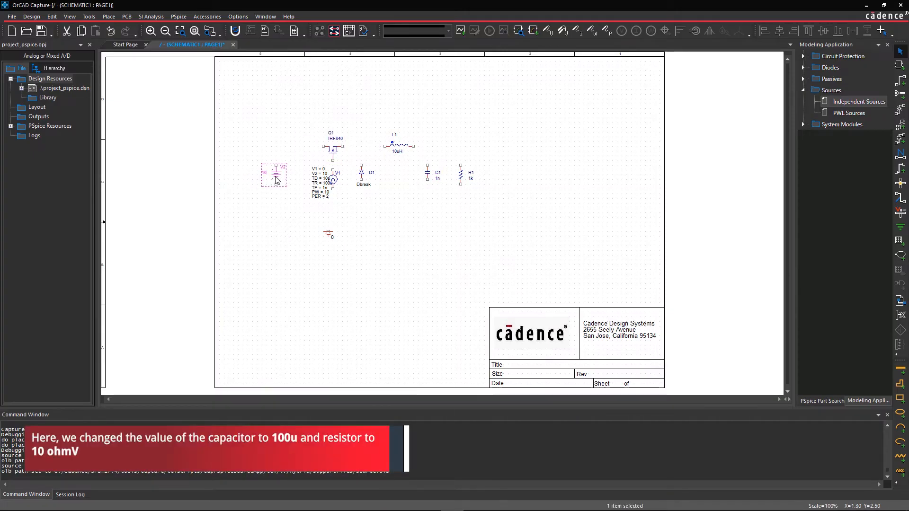
{"action": "double_click", "coordinate": [275, 173]}
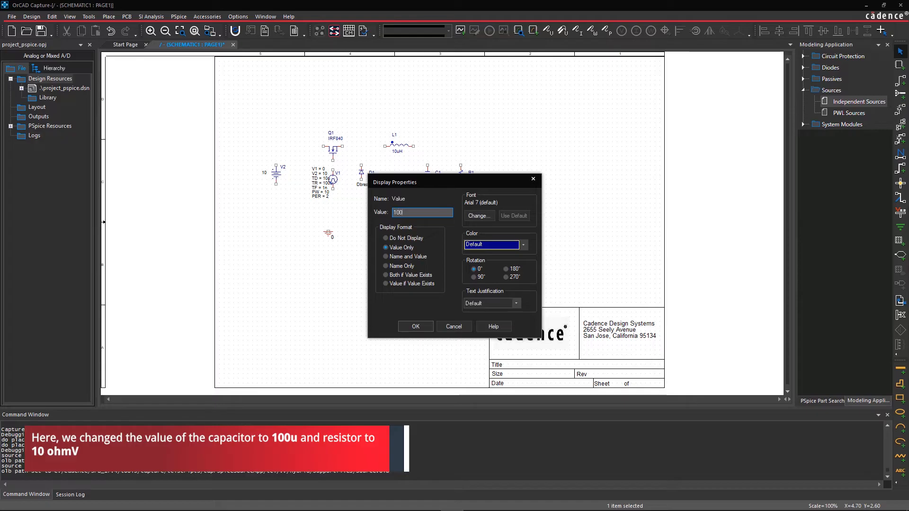
{"action": "type", "text": "1k"}
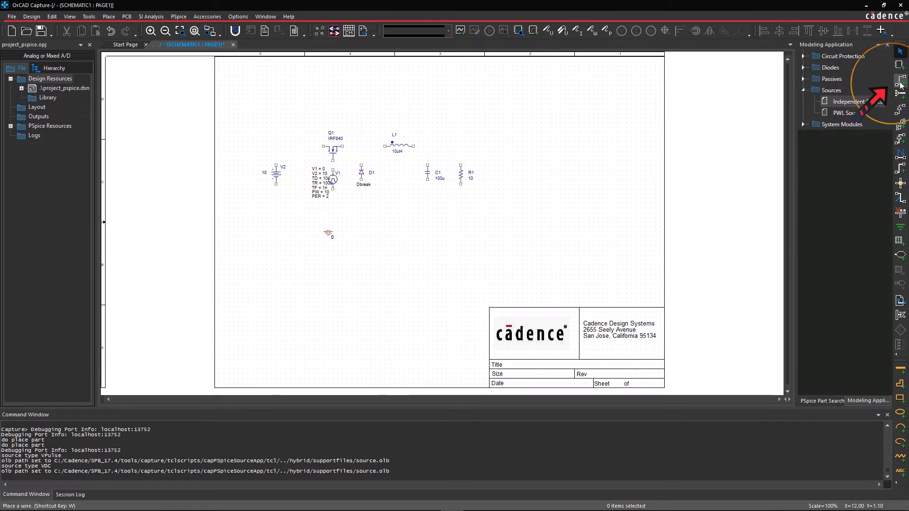
{"action": "mouse_move", "coordinate": [901, 80]}
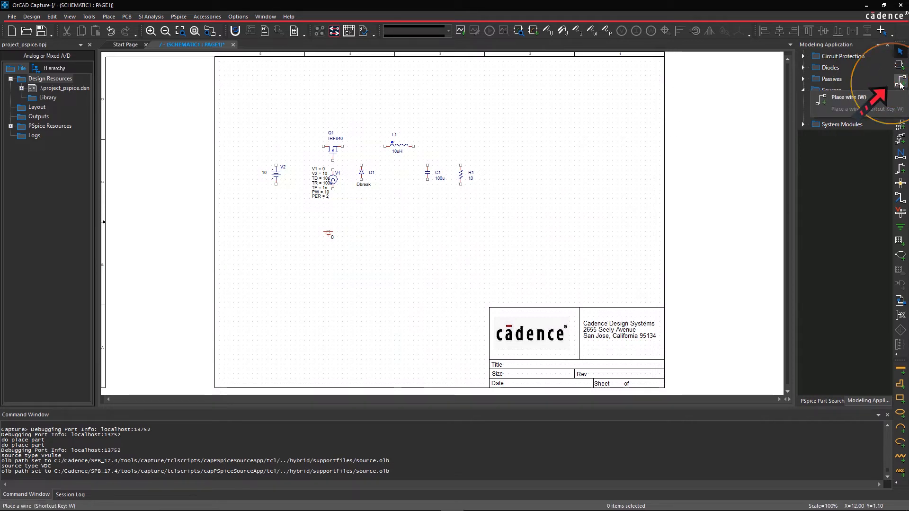
Wire V2, Q1, L1, D1, C1, R1 and ground together into the buck converter
{"action": "left_click", "coordinate": [830, 90]}
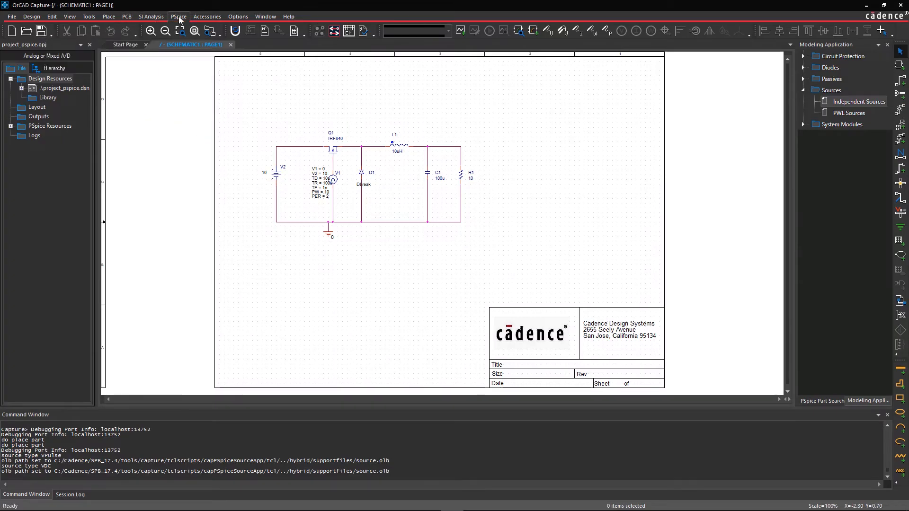
Create a new simulation profile named sim1 with no inherited profile
{"action": "left_click", "coordinate": [178, 16]}
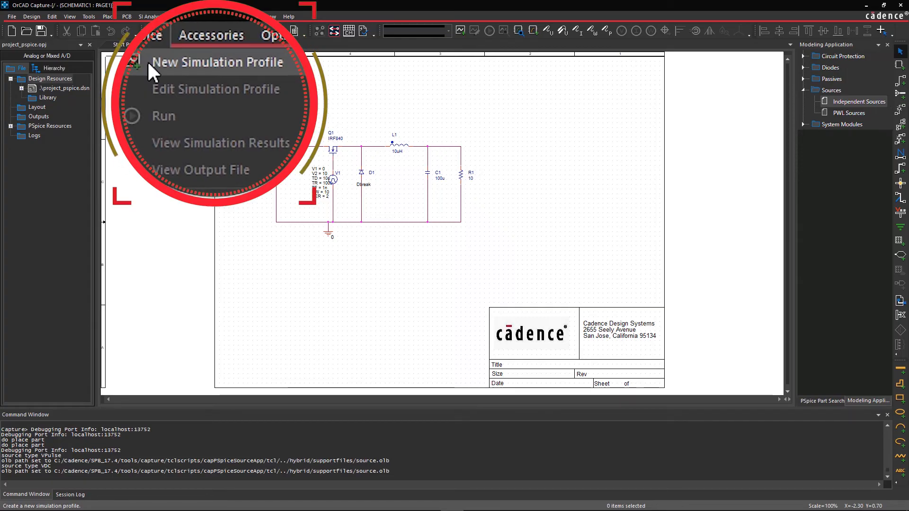
{"action": "left_click", "coordinate": [217, 62]}
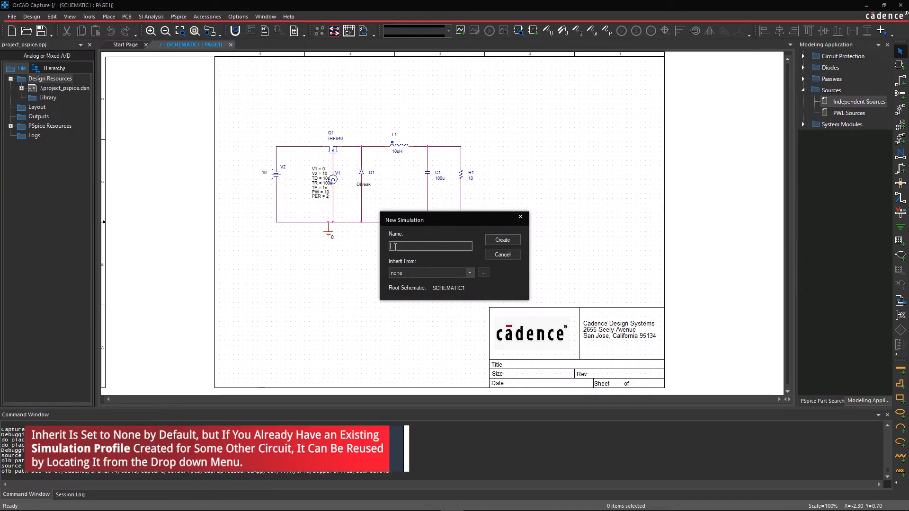
{"action": "type", "text": "sm1"}
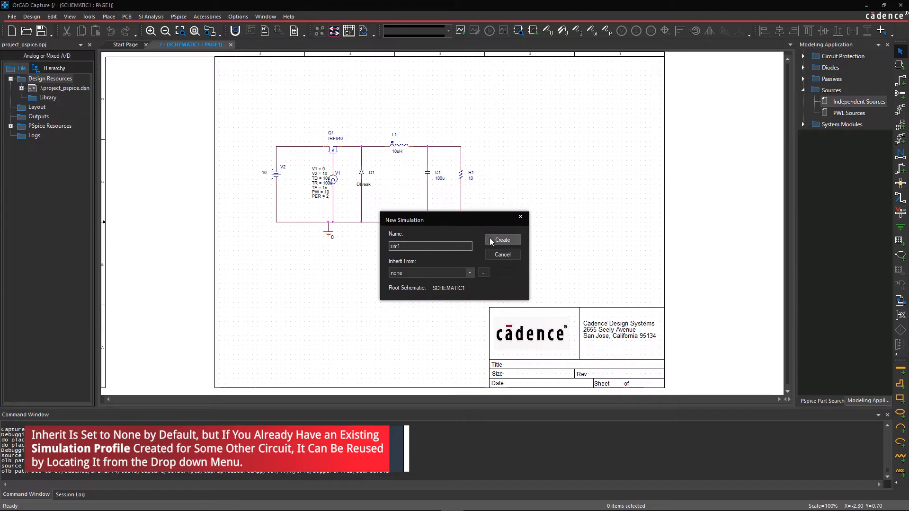
{"action": "left_click", "coordinate": [502, 240]}
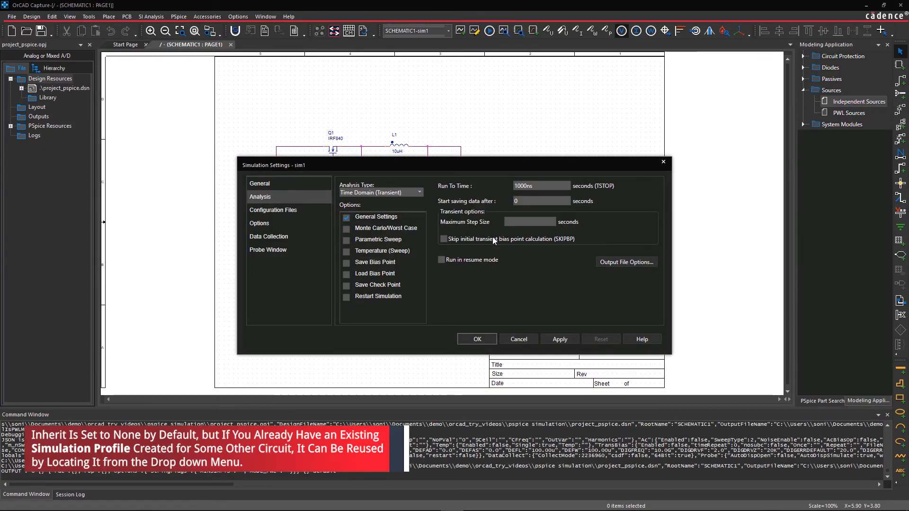
Keep Time Domain (Transient) analysis, set Run To Time to 5ms, and close the settings
{"action": "left_click", "coordinate": [274, 210]}
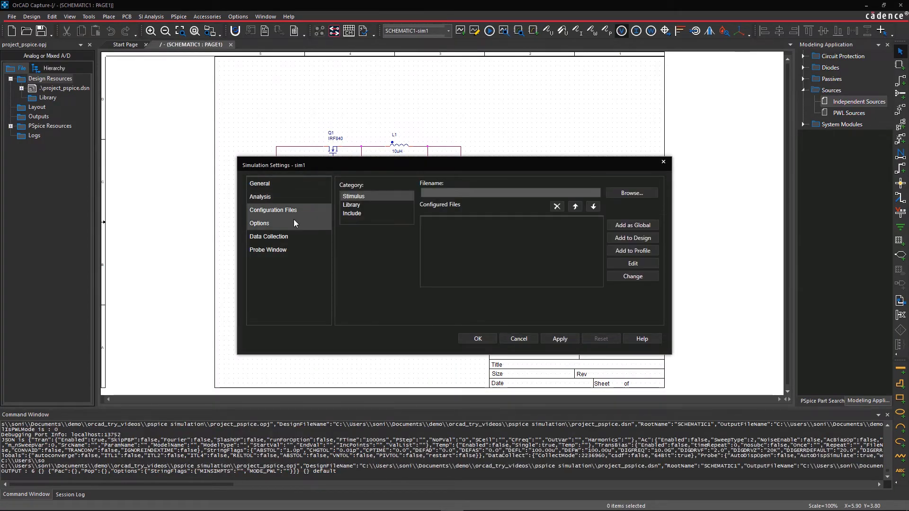
{"action": "left_click", "coordinate": [268, 237]}
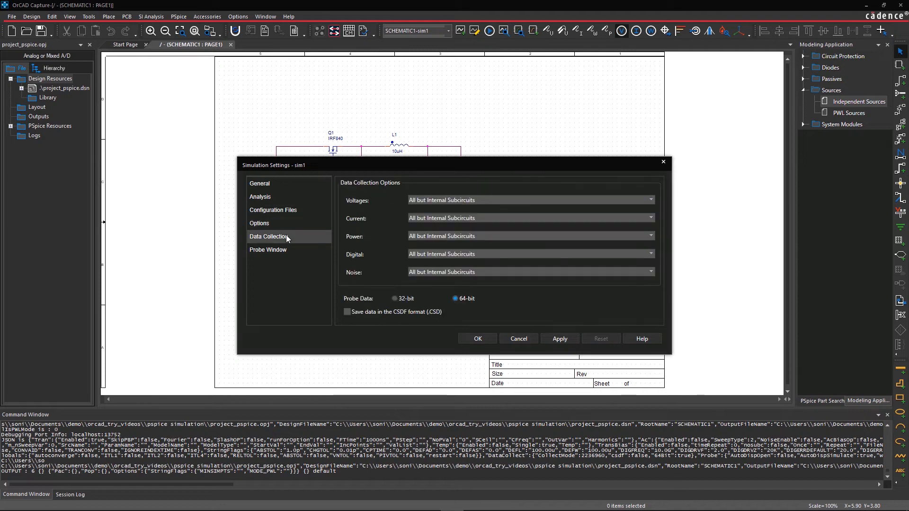
{"action": "left_click", "coordinate": [260, 196]}
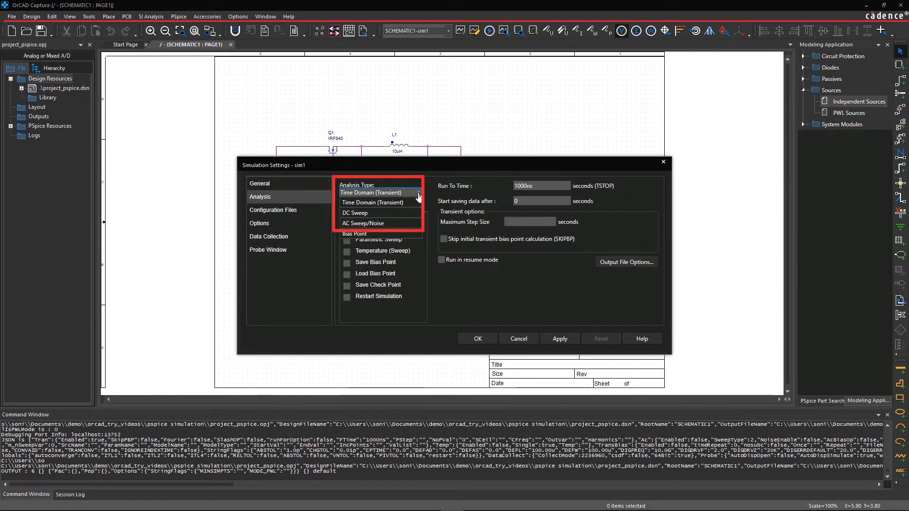
{"action": "left_click", "coordinate": [373, 193]}
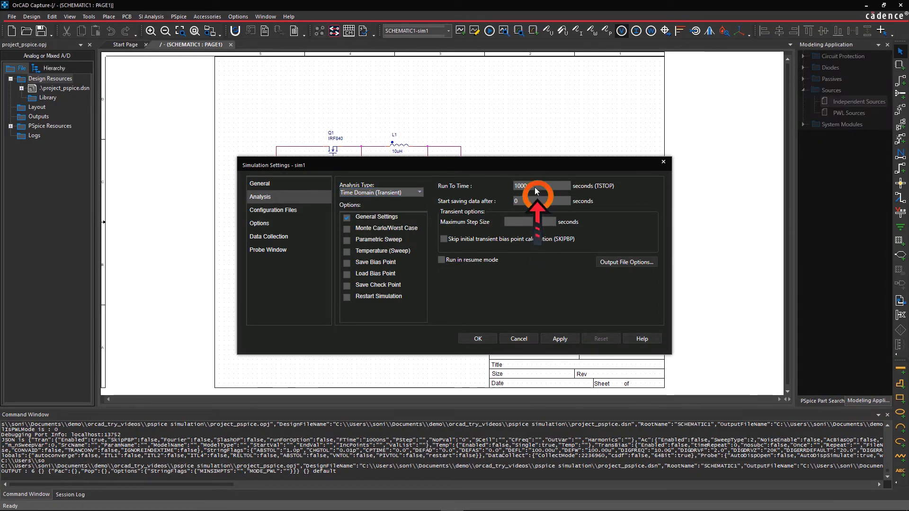
{"action": "type", "text": "5ms"}
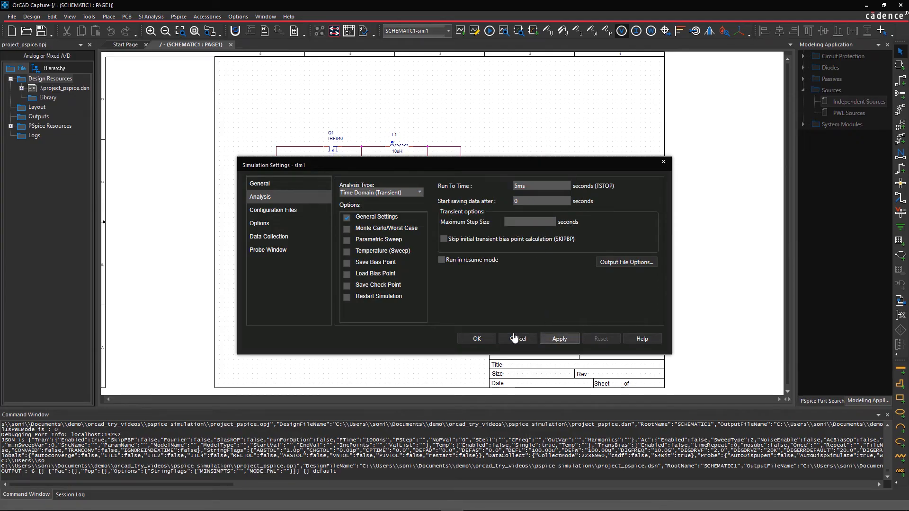
{"action": "left_click", "coordinate": [517, 339]}
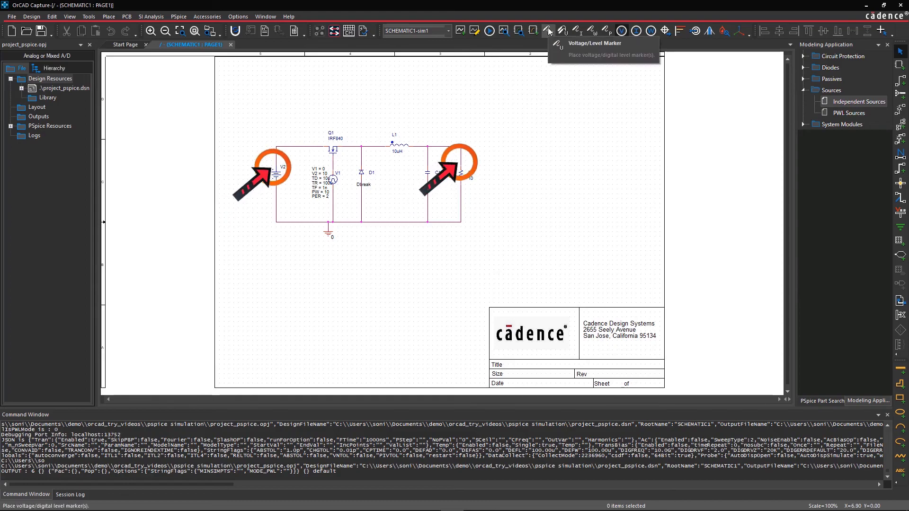
{"action": "mouse_move", "coordinate": [545, 55]}
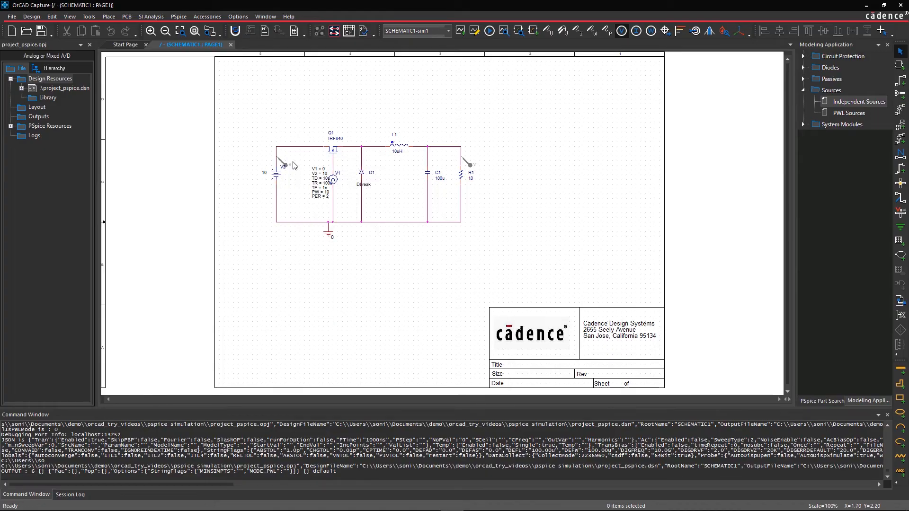
Drop voltage markers on the V2 input node and the R1 output node
{"action": "left_click", "coordinate": [178, 16]}
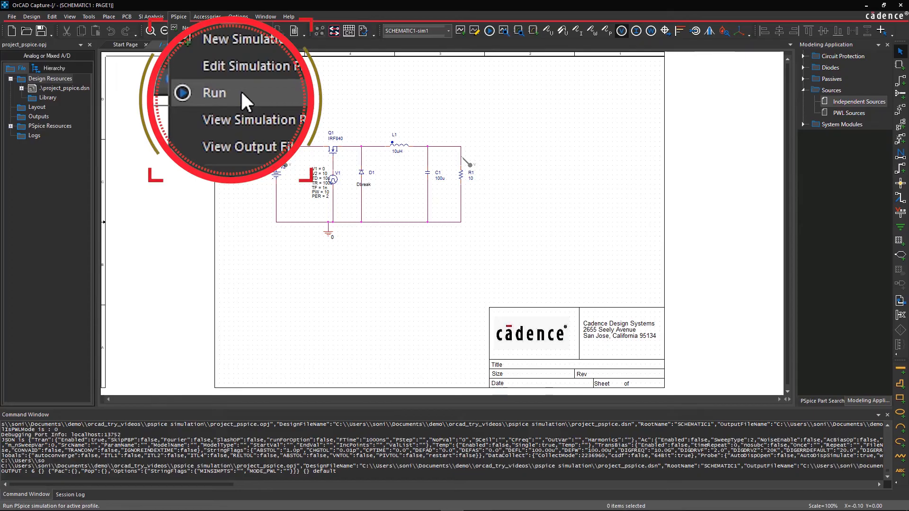
Run the sim1 transient simulation to plot V(R1:2) and V(Q1:D) over 5 ms
{"action": "left_click", "coordinate": [214, 93]}
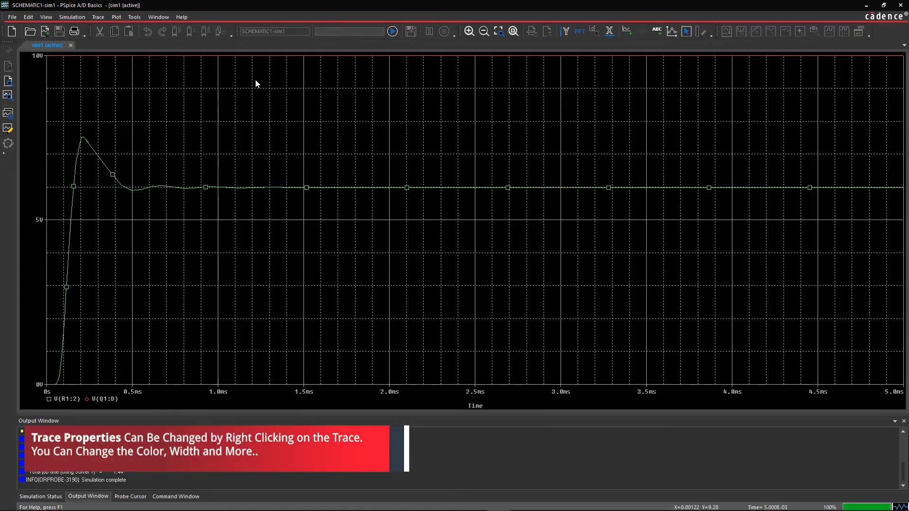
{"action": "mouse_move", "coordinate": [305, 75]}
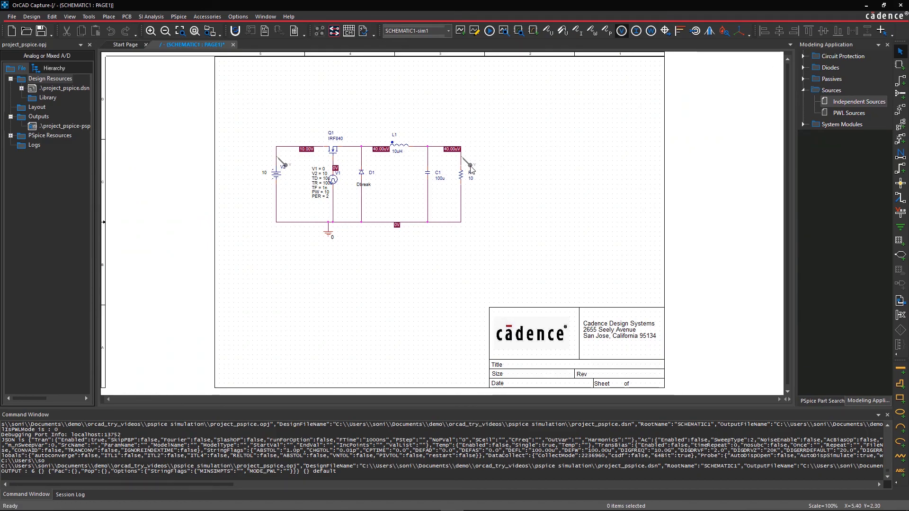
Swap the R1 and V2 voltage markers for current markers and rerun, plotting I(R1) and I(V2)
{"action": "right_click", "coordinate": [467, 162]}
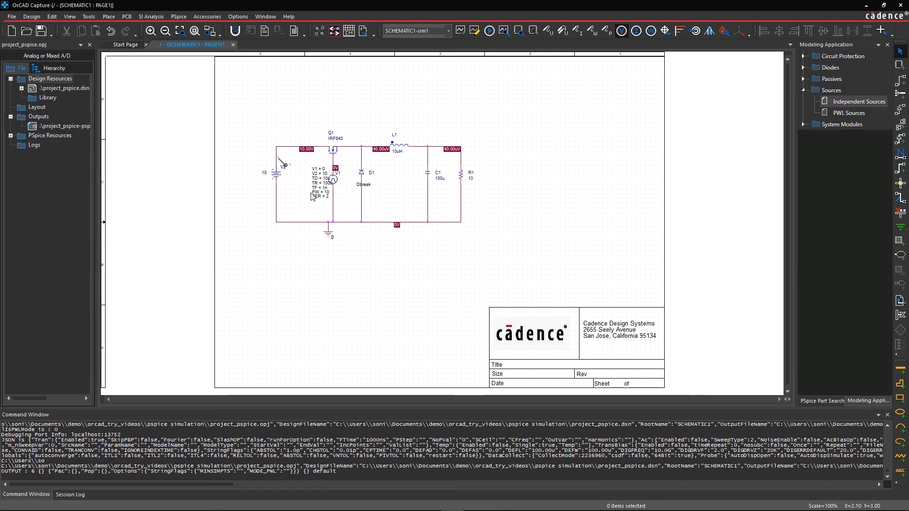
{"action": "right_click", "coordinate": [282, 164]}
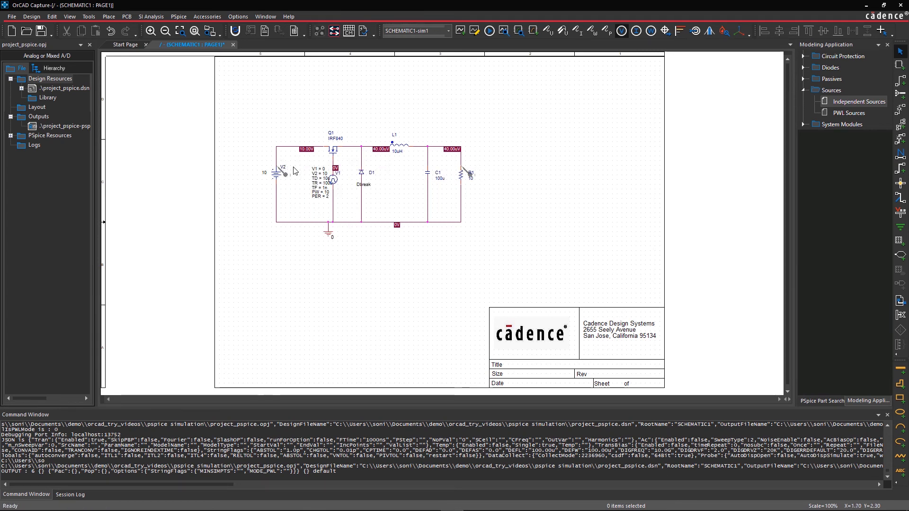
{"action": "mouse_move", "coordinate": [489, 31]}
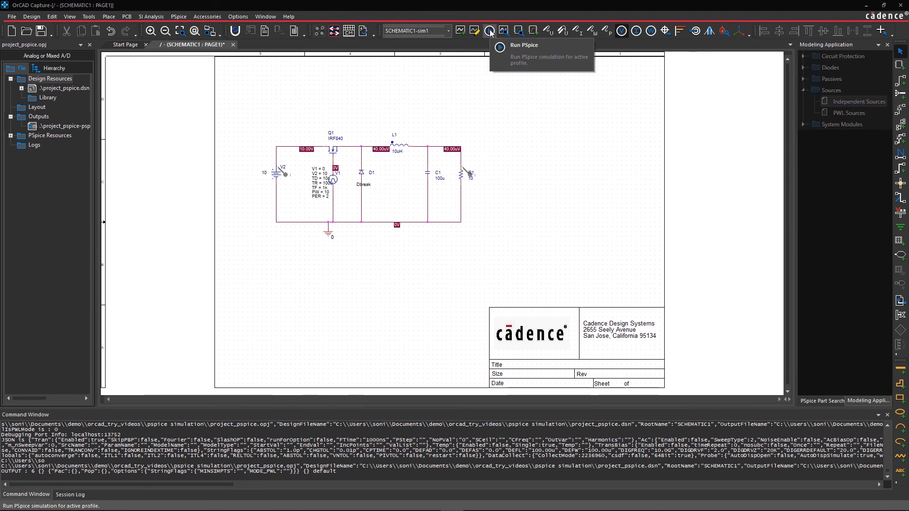
{"action": "left_click", "coordinate": [490, 31]}
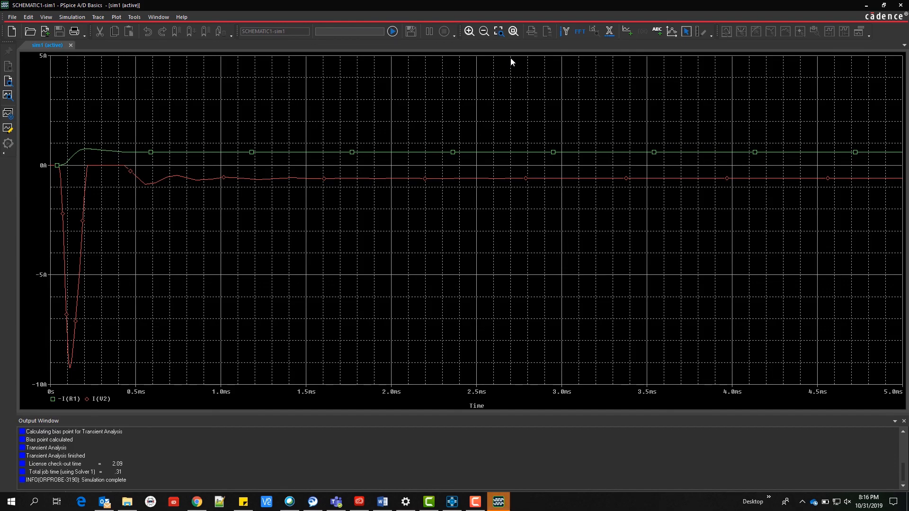